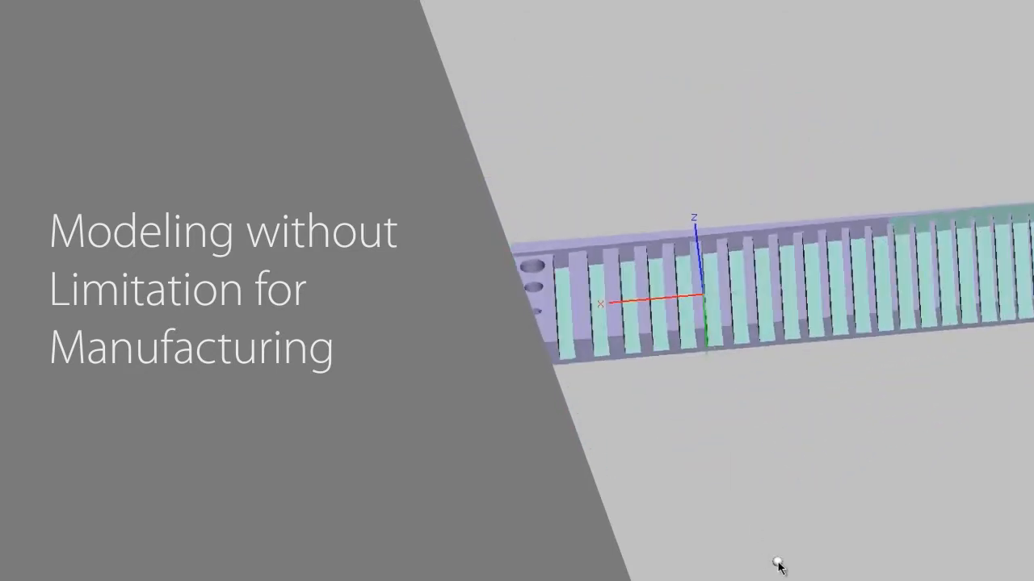
Show the Tools menu commands while the 3D-printing test cube is loaded
click(78, 17)
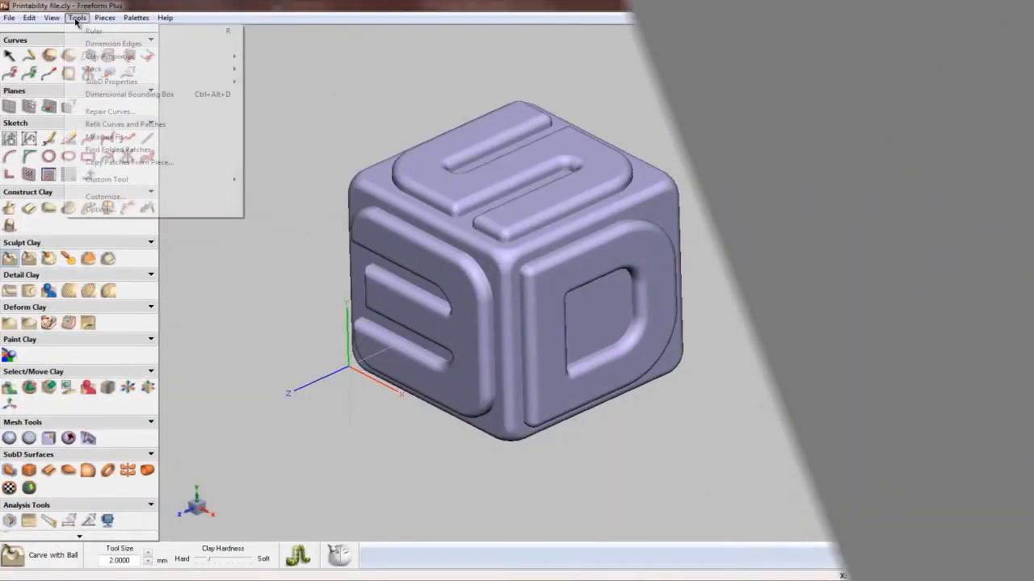
Review the ProJet CJP printer's tolerances and default checks on the 3D Printer options page, then confirm
click(100, 209)
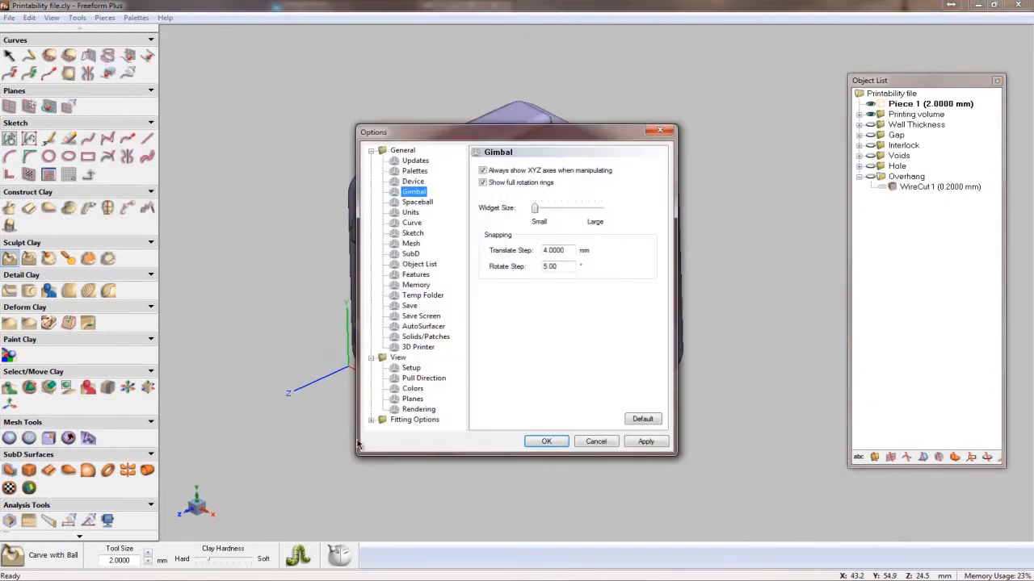
click(417, 346)
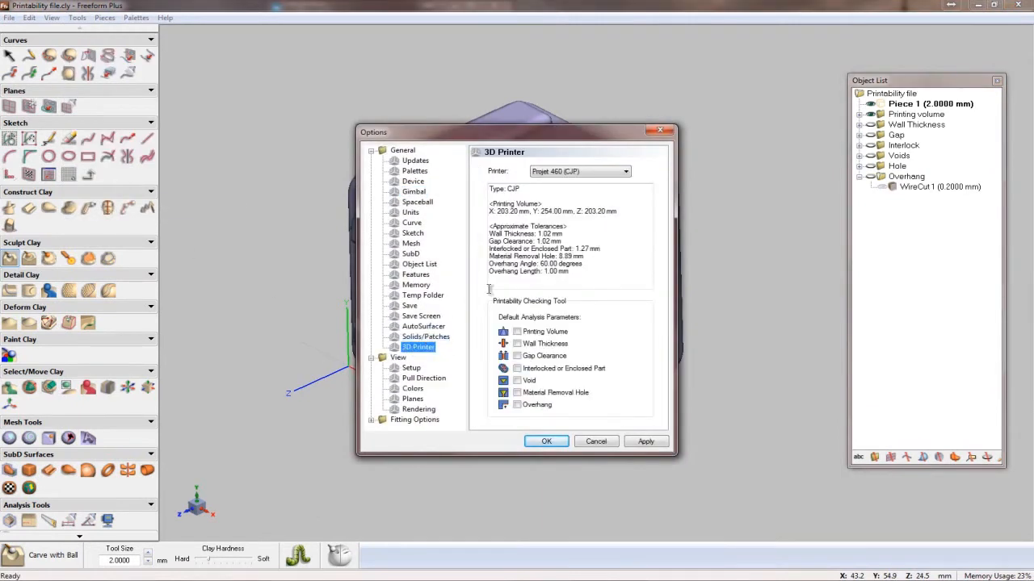
click(624, 171)
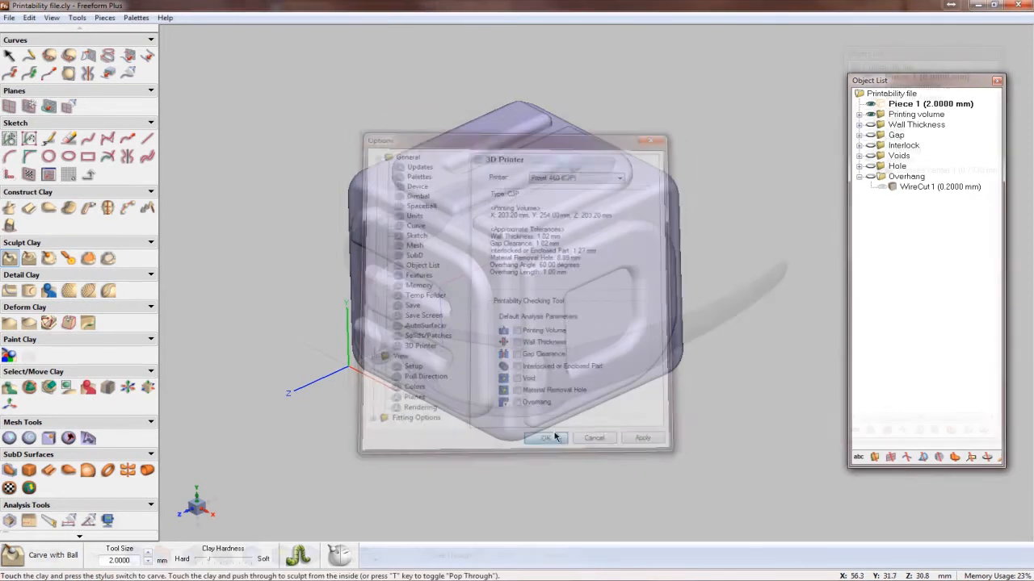
click(547, 438)
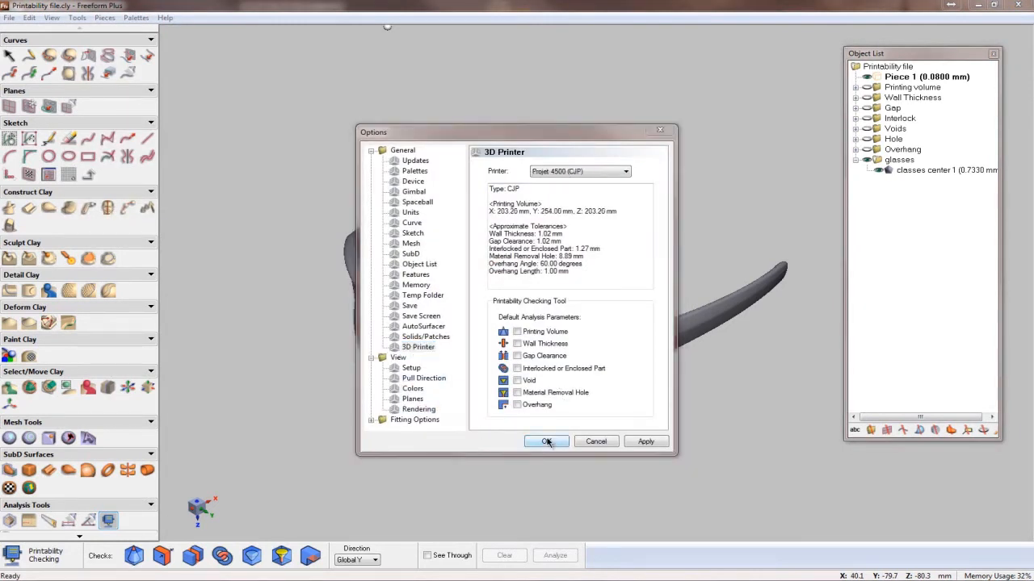
Confirm the ProJet 4500 printer choice and close the options
click(546, 441)
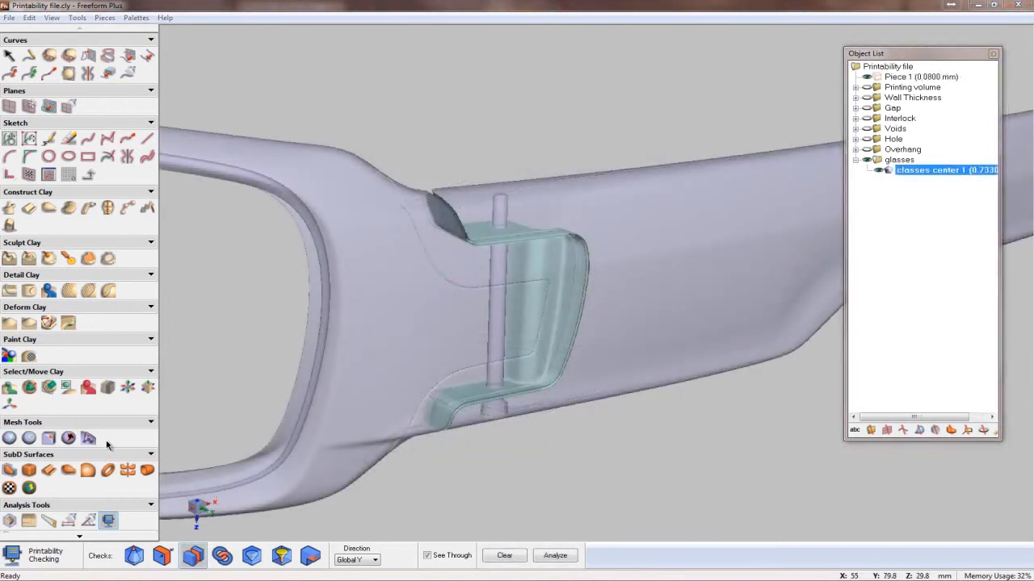
mouse_move(634, 313)
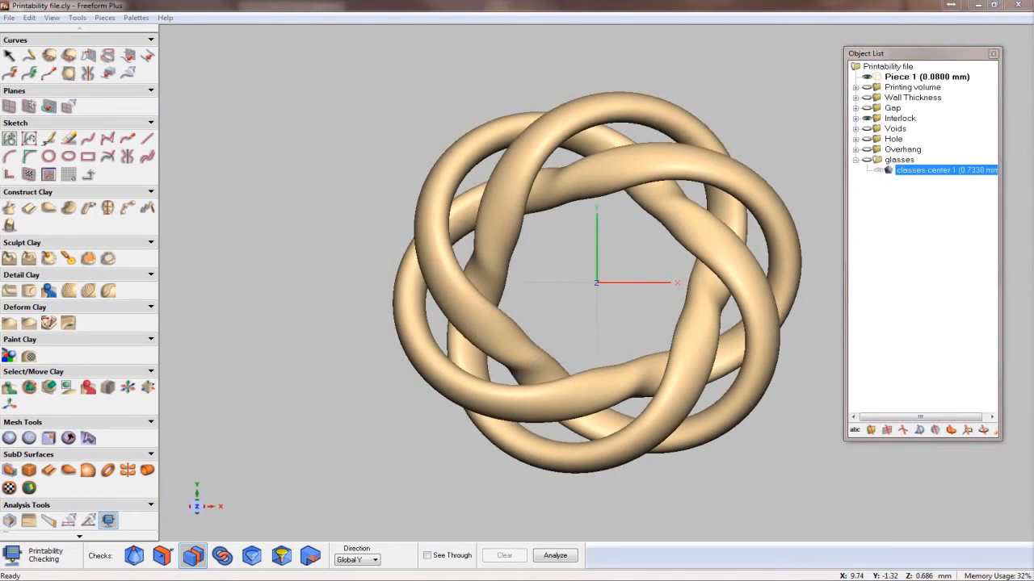
Reopen the 3D Printer options showing the default printability checks for the knot model
click(225, 554)
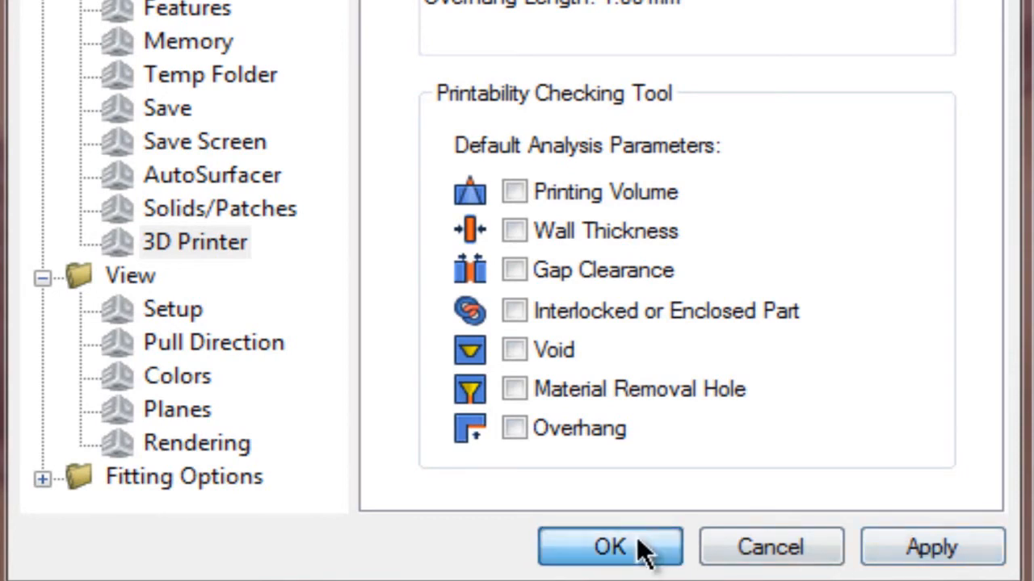
Confirm the printer settings and orbit the wall-thickness test plate to view its ribs and holes
click(605, 546)
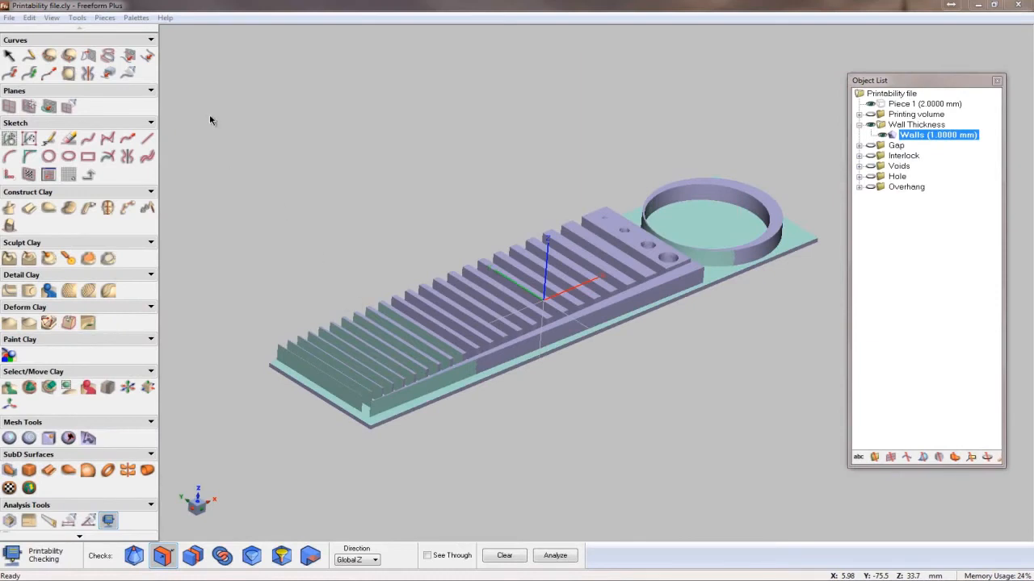
mouse_move(576, 519)
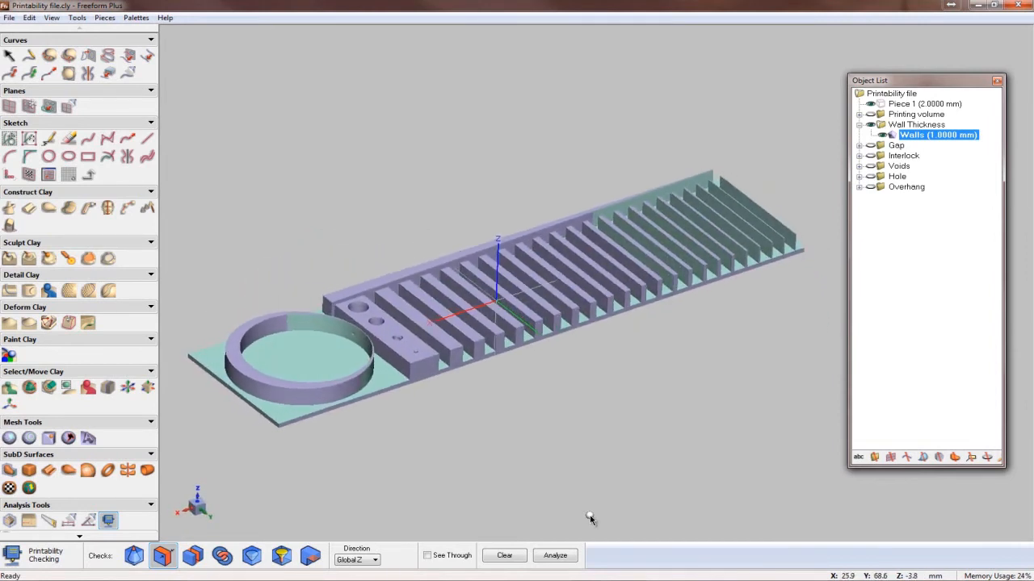
drag(590, 519, 531, 525)
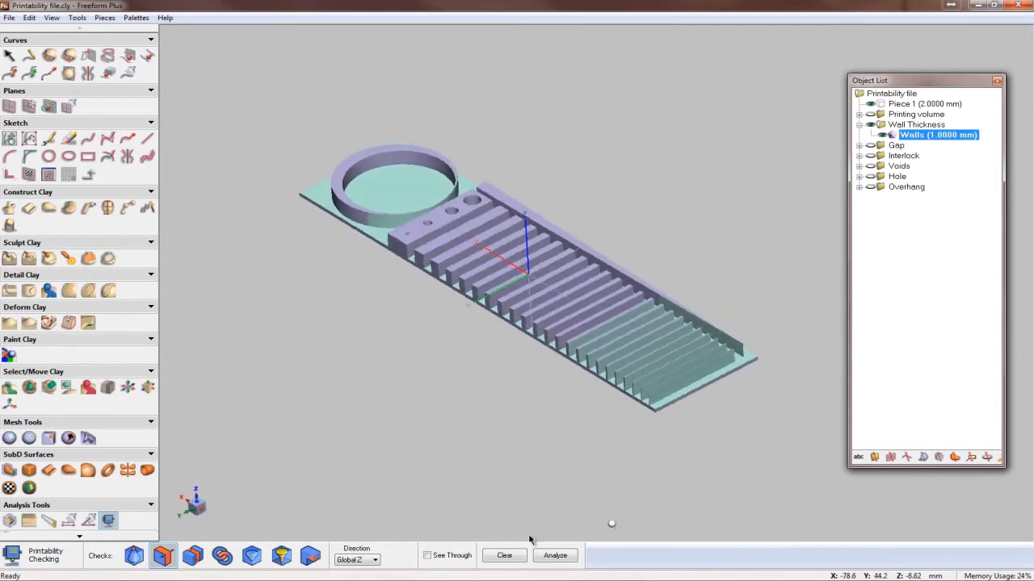